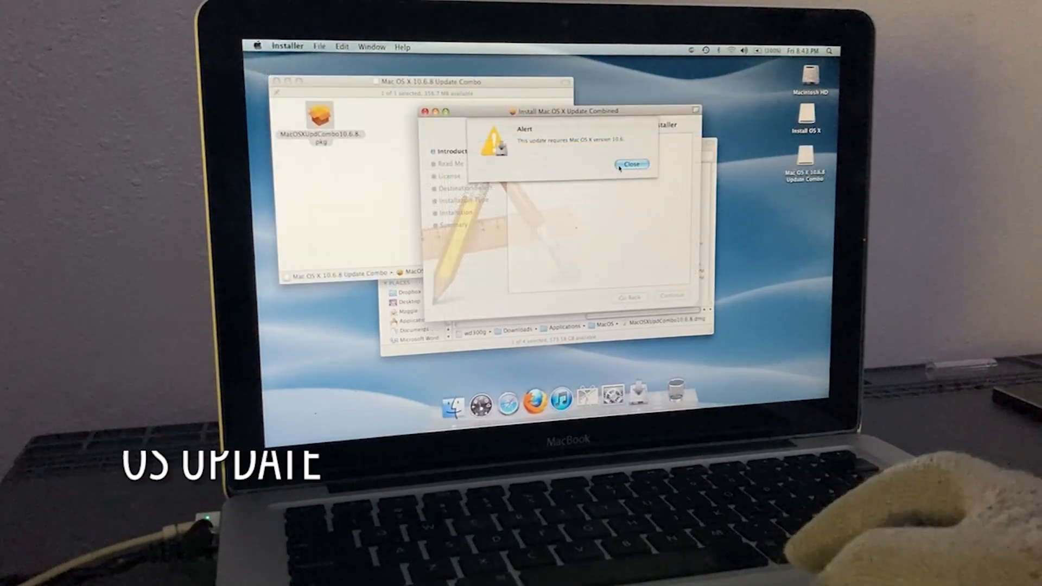
Step: Dismiss the alert that the 10.6.8 combo update requires Mac OS X 10.6
left_click(631, 164)
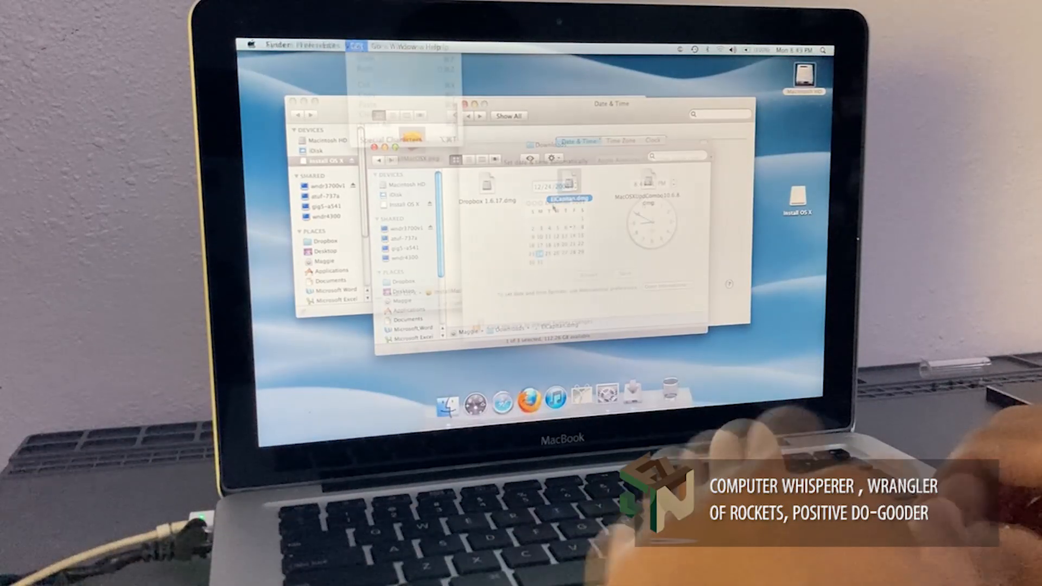
Step: Choose Shut Down from the Apple menu on the empty desktop
left_click(358, 47)
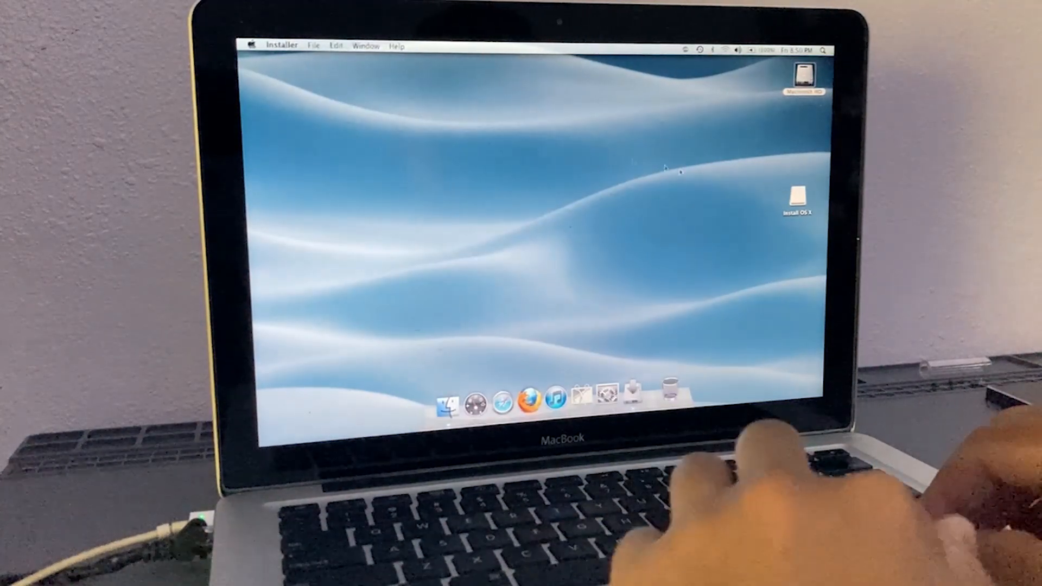
left_click(251, 44)
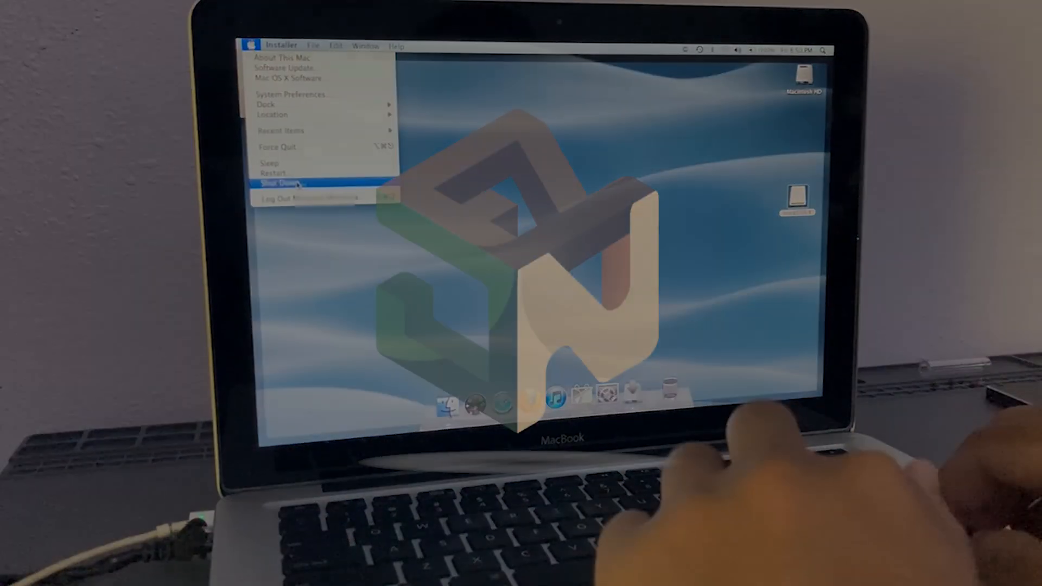